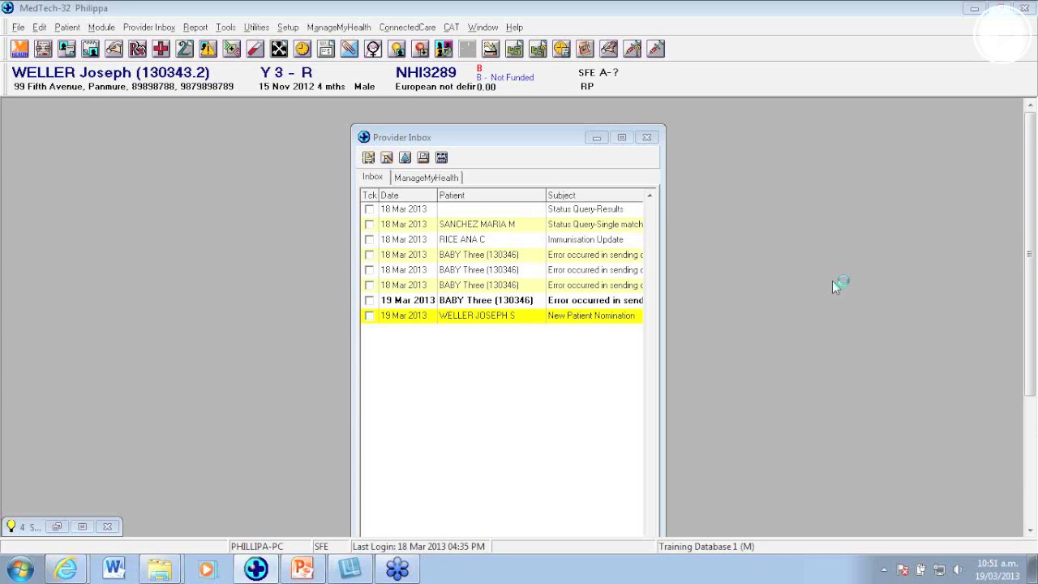
mouse_move(835, 287)
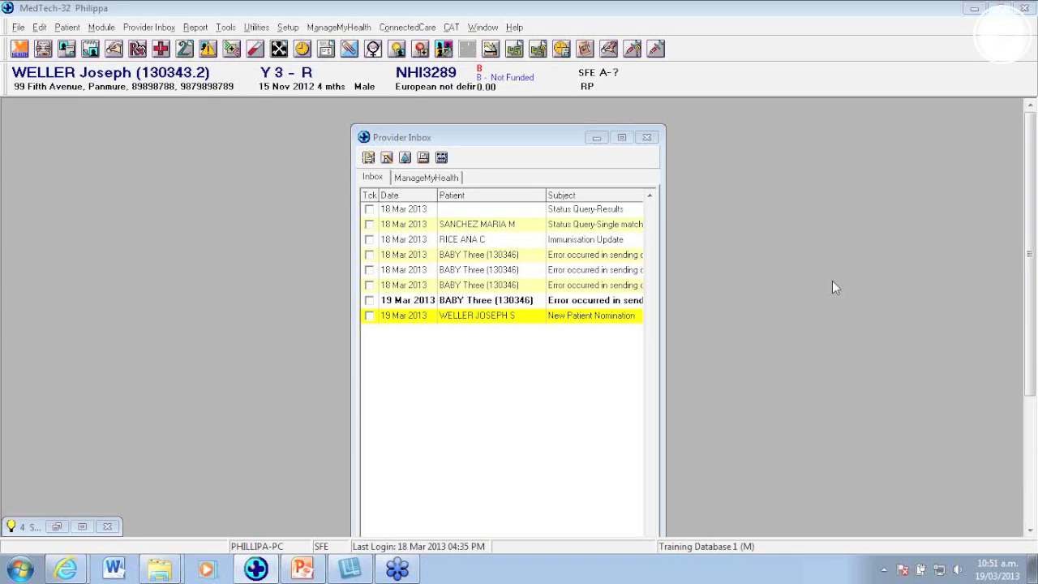
mouse_move(506, 303)
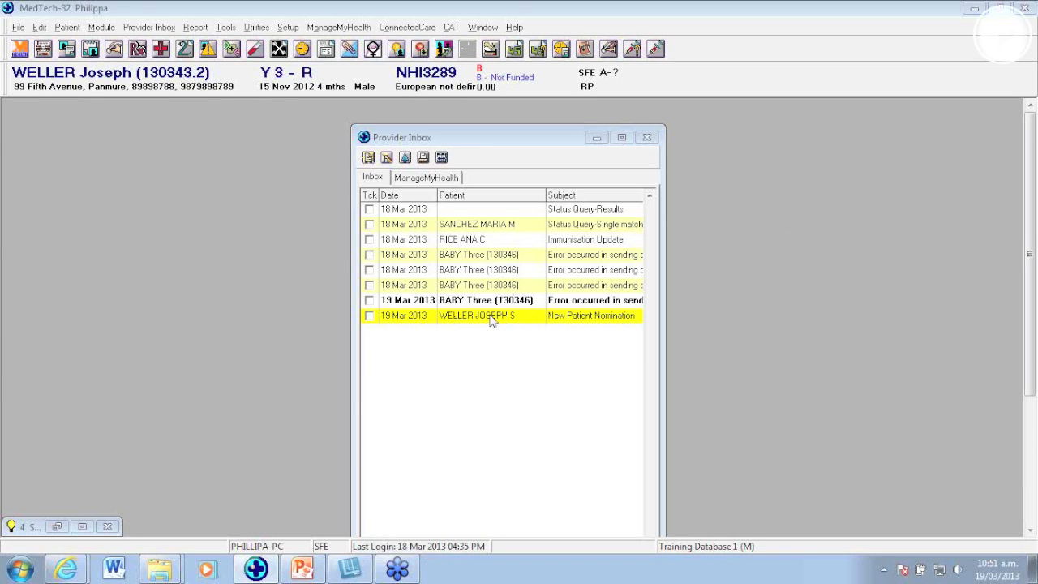
double_click(477, 314)
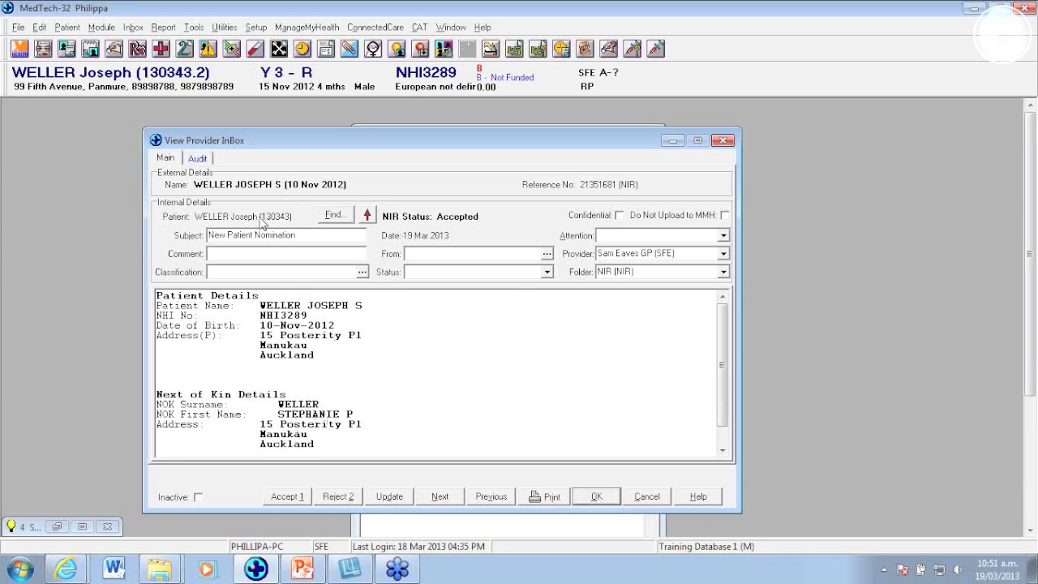
mouse_move(334, 214)
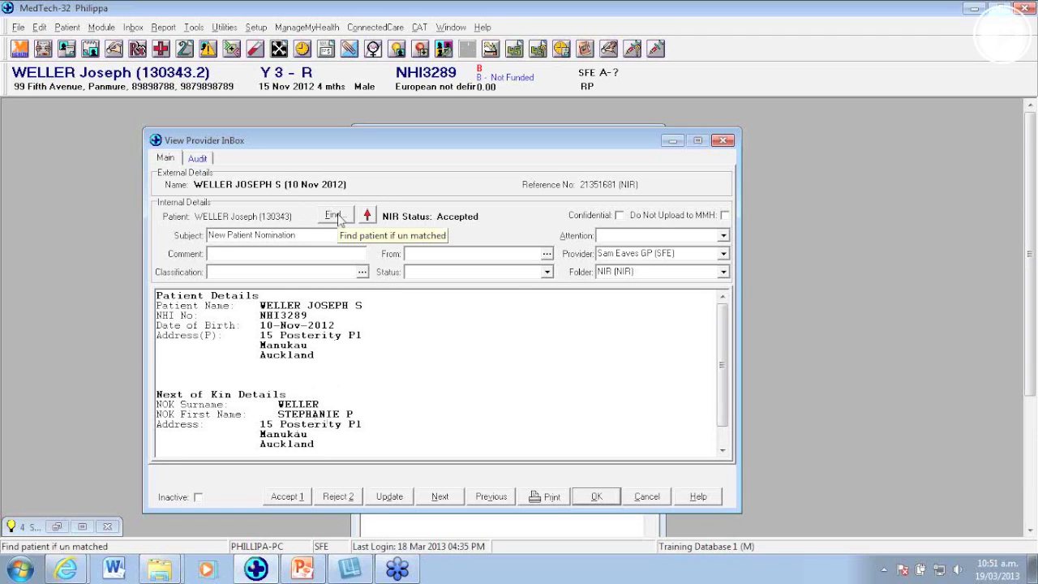
Step: Check for a matching patient record and acknowledge the 'no more records' message
click(332, 214)
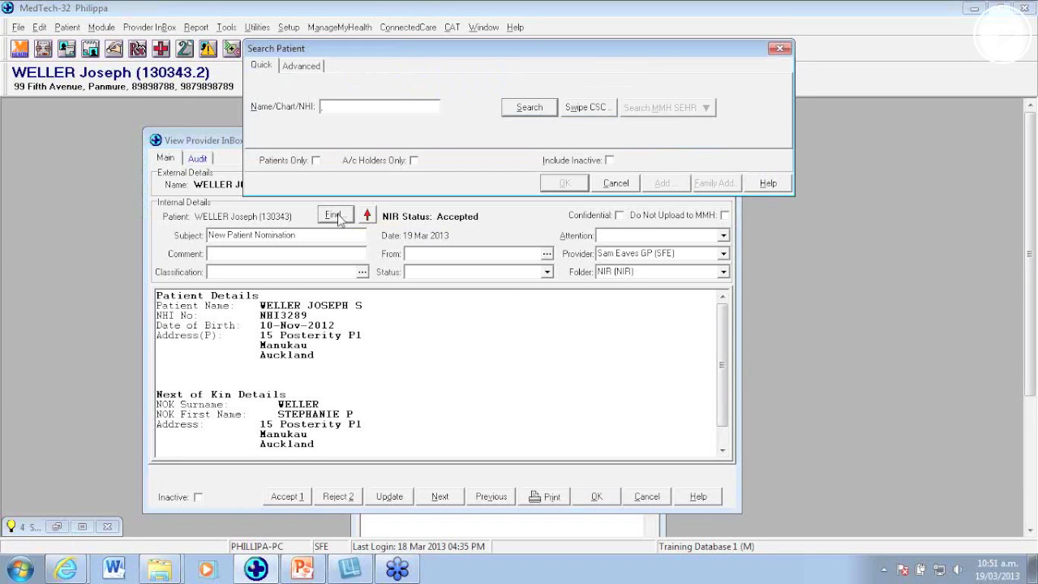
mouse_move(376, 194)
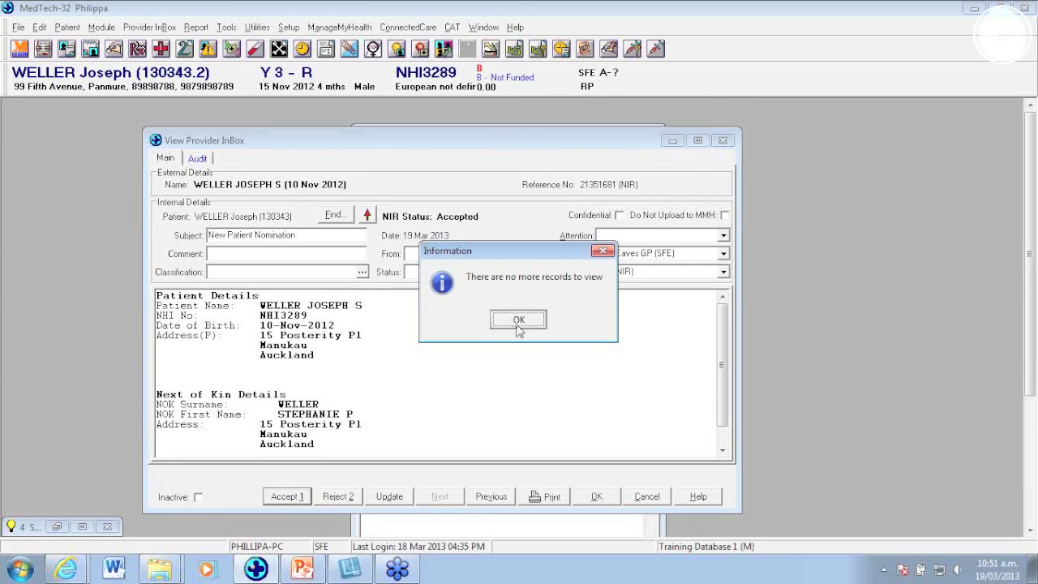
click(519, 318)
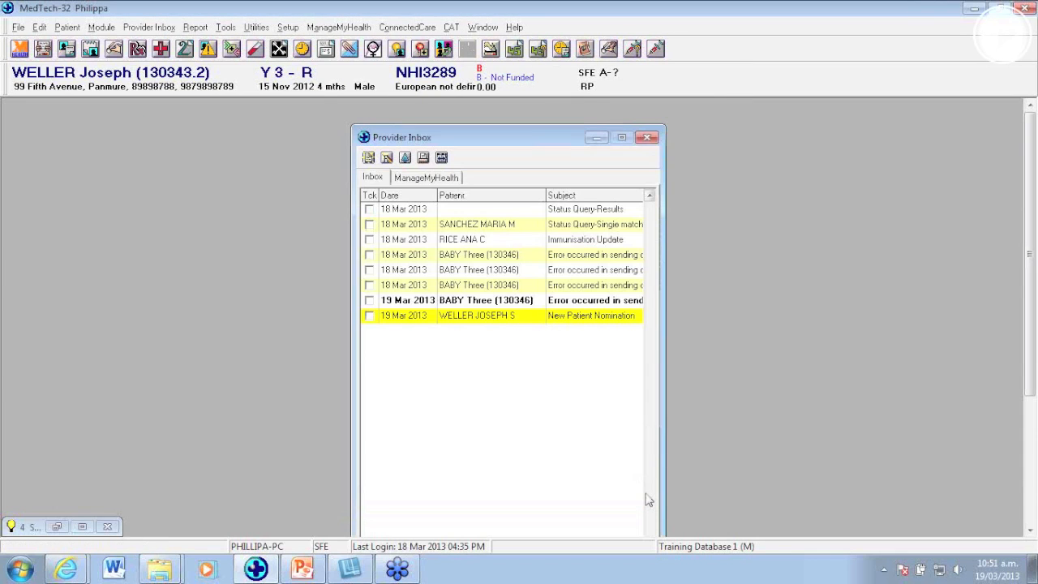
Step: Show the Childhood Immunisation Schedule 2011 as active with NIR status Opt on
double_click(476, 315)
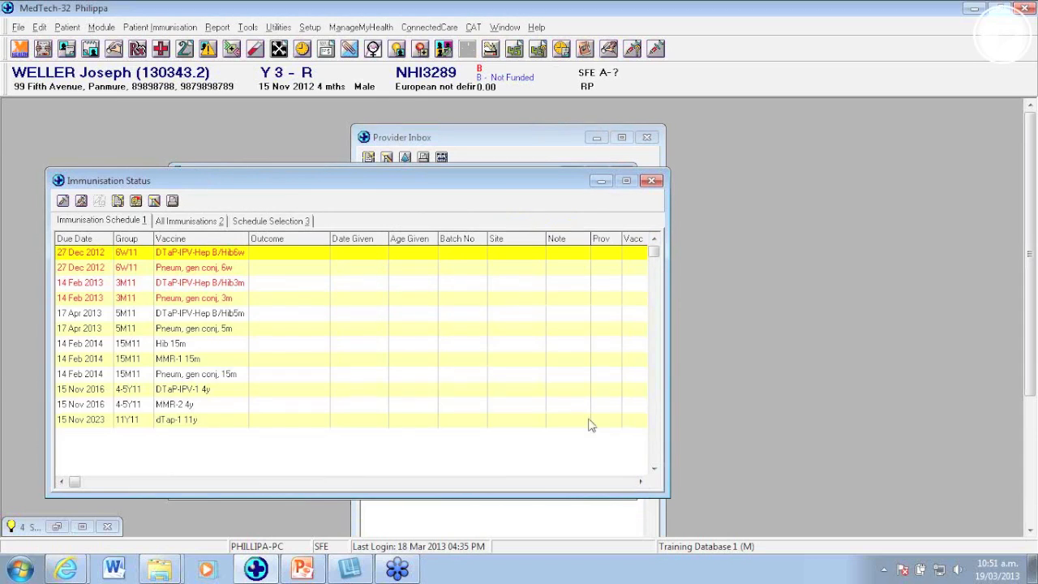
click(269, 220)
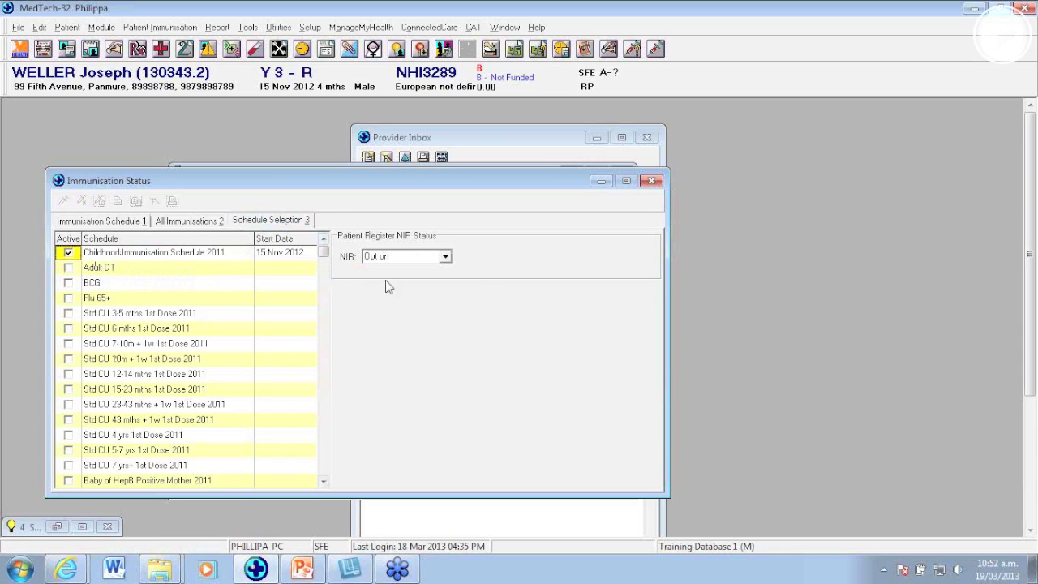
mouse_move(885, 209)
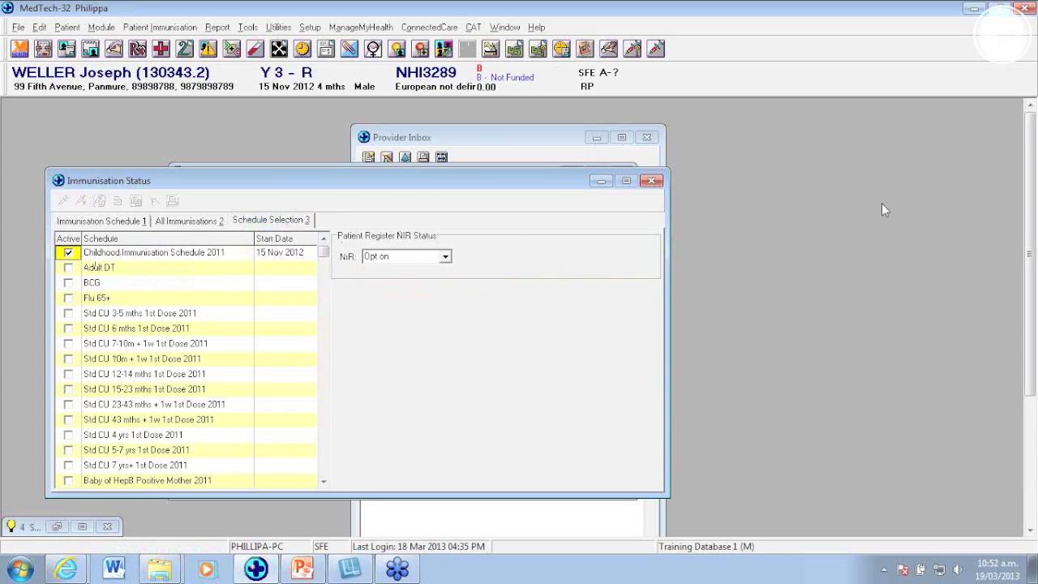